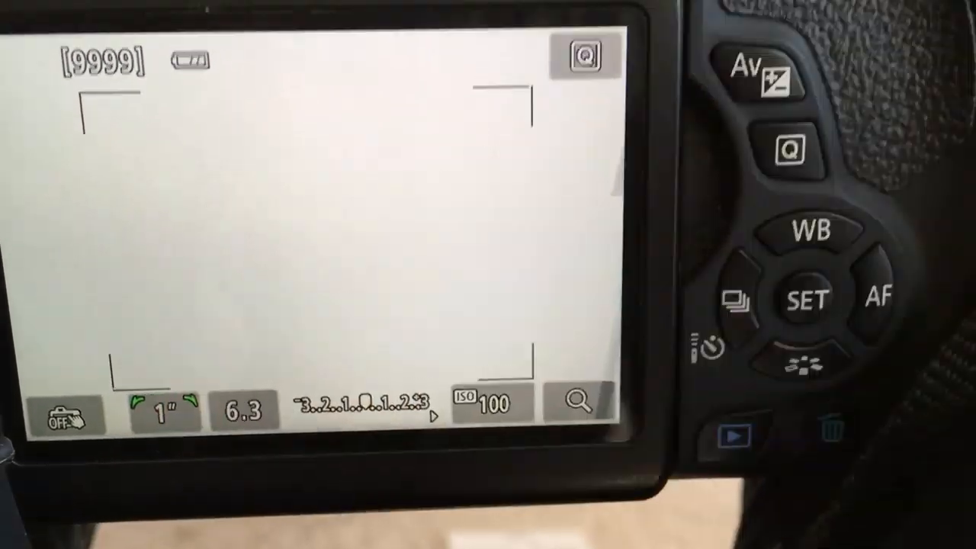
Bring up the quick-control screen with the metering mode option highlighted.
{"action": "left_click", "coordinate": [785, 153]}
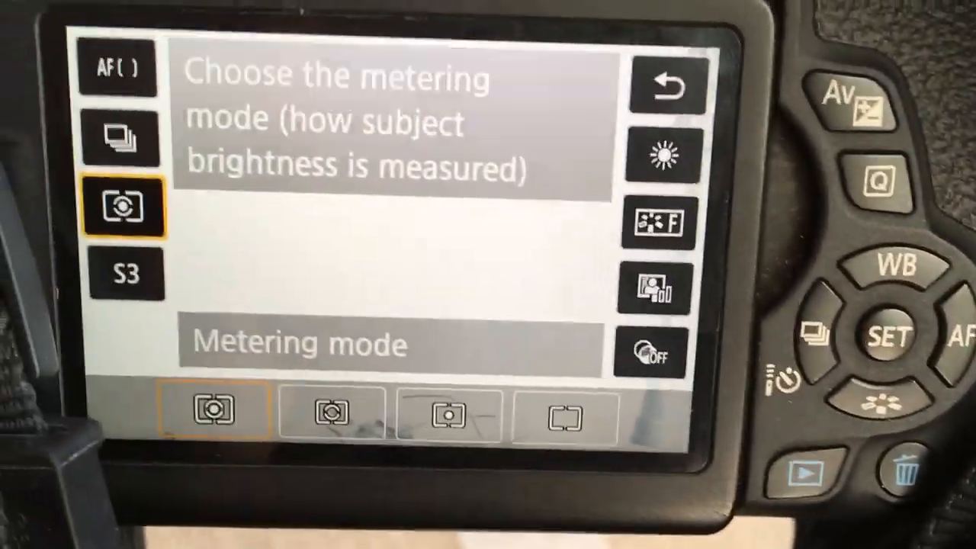